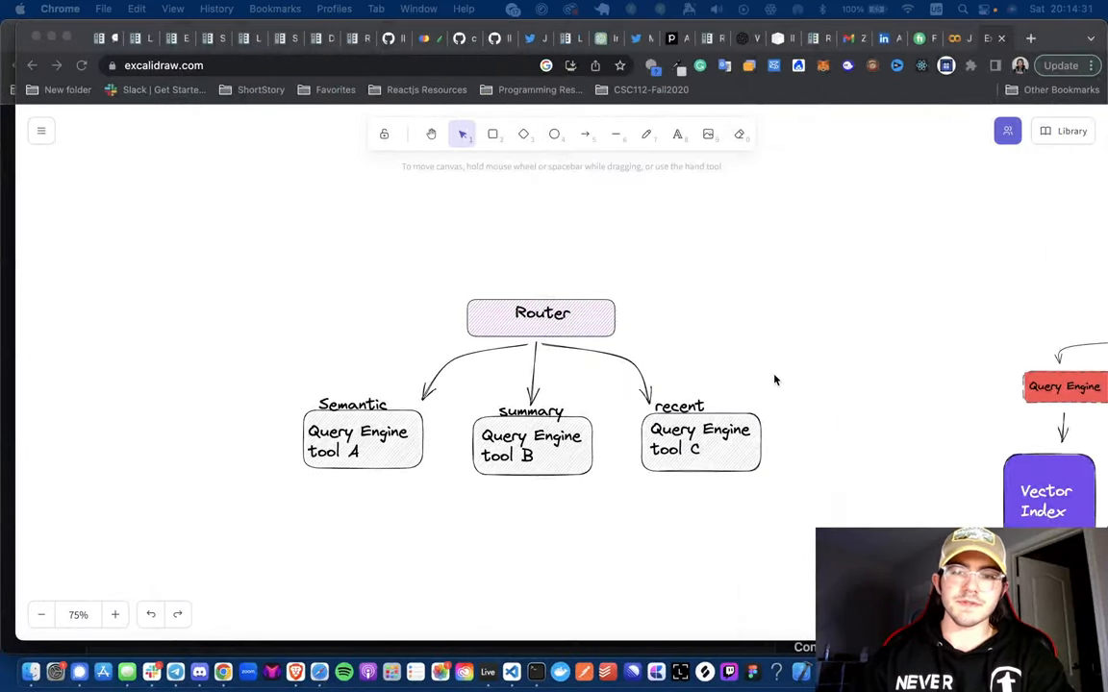
{"action": "mouse_move", "coordinate": [834, 212]}
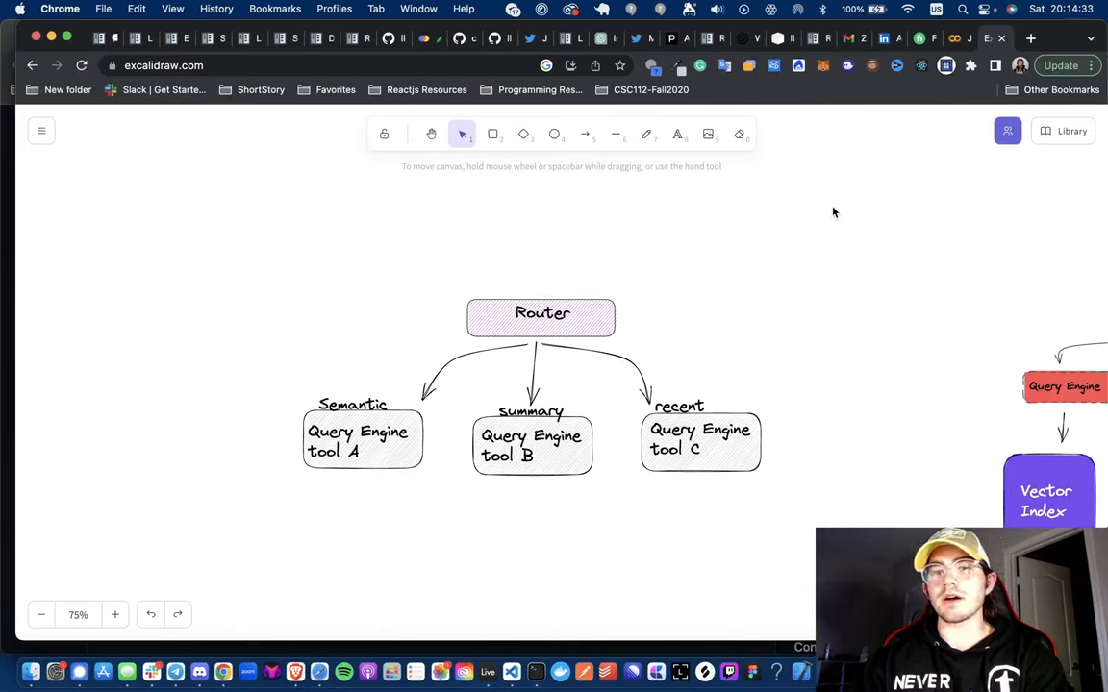
{"action": "mouse_move", "coordinate": [525, 524]}
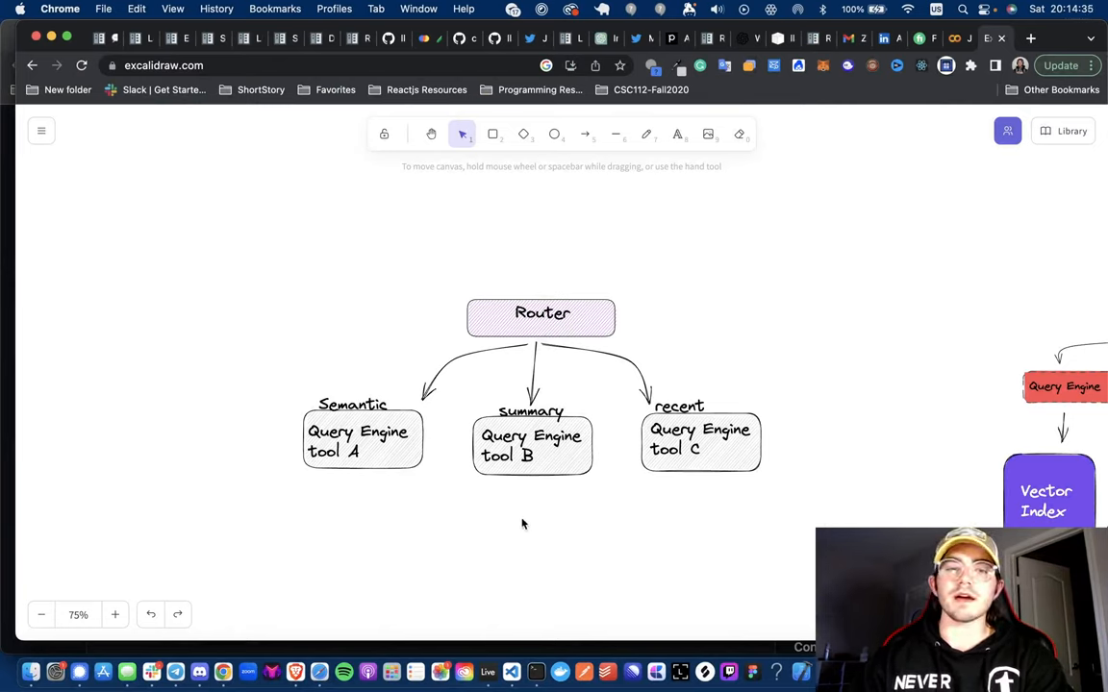
{"action": "mouse_move", "coordinate": [512, 520]}
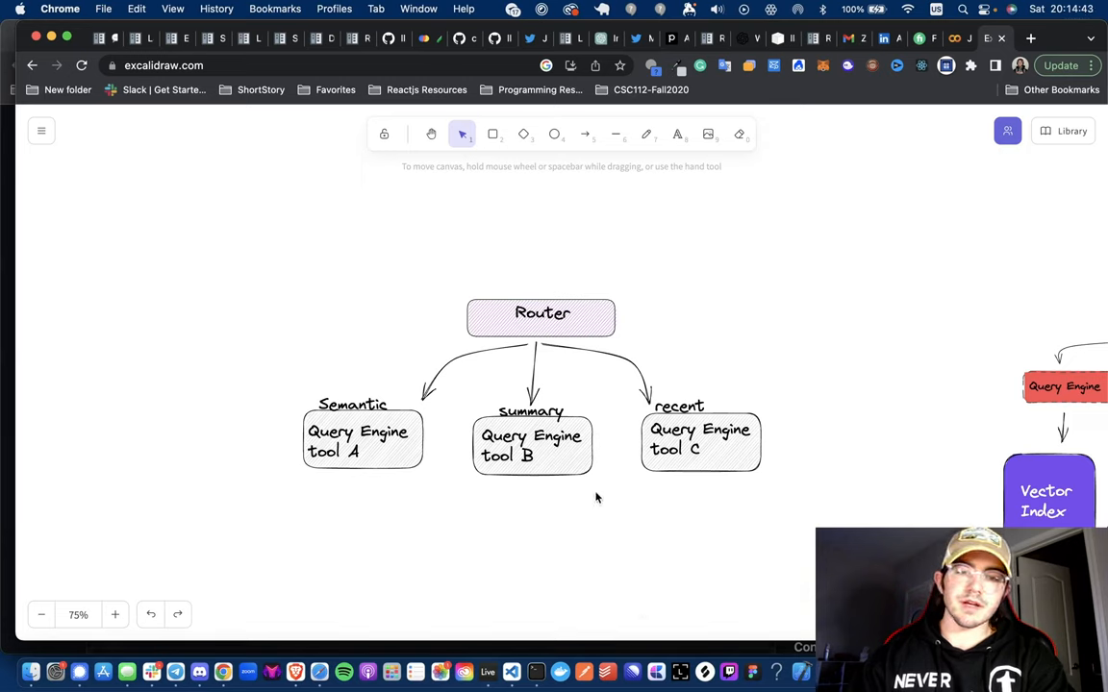
{"action": "mouse_move", "coordinate": [429, 417]}
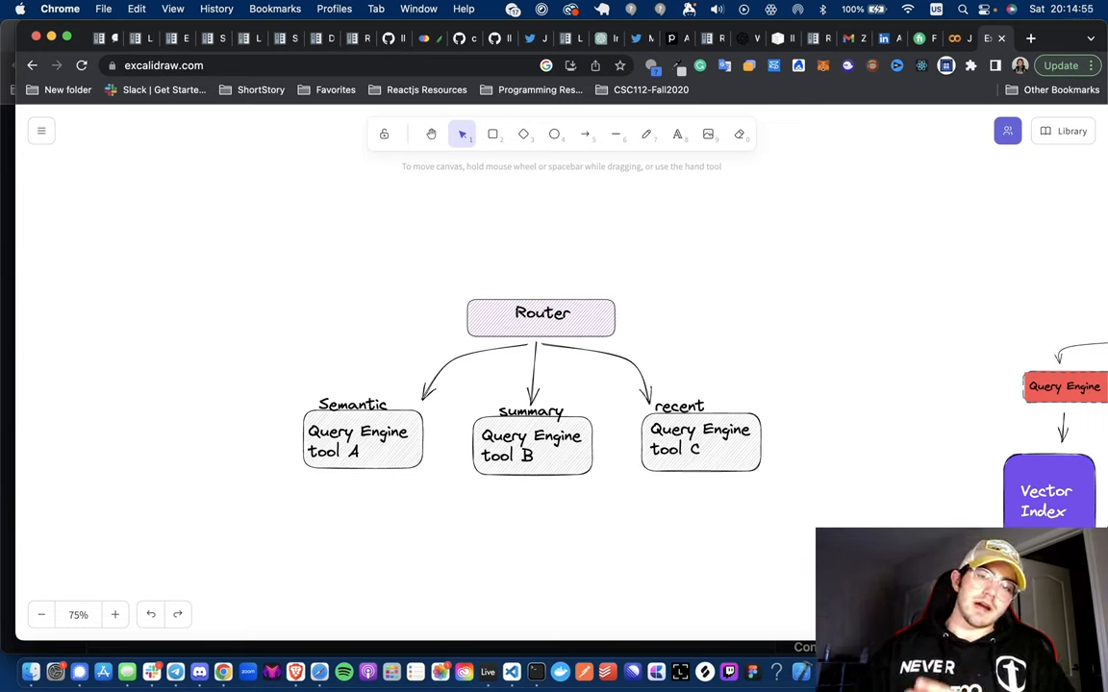
{"action": "mouse_move", "coordinate": [487, 241]}
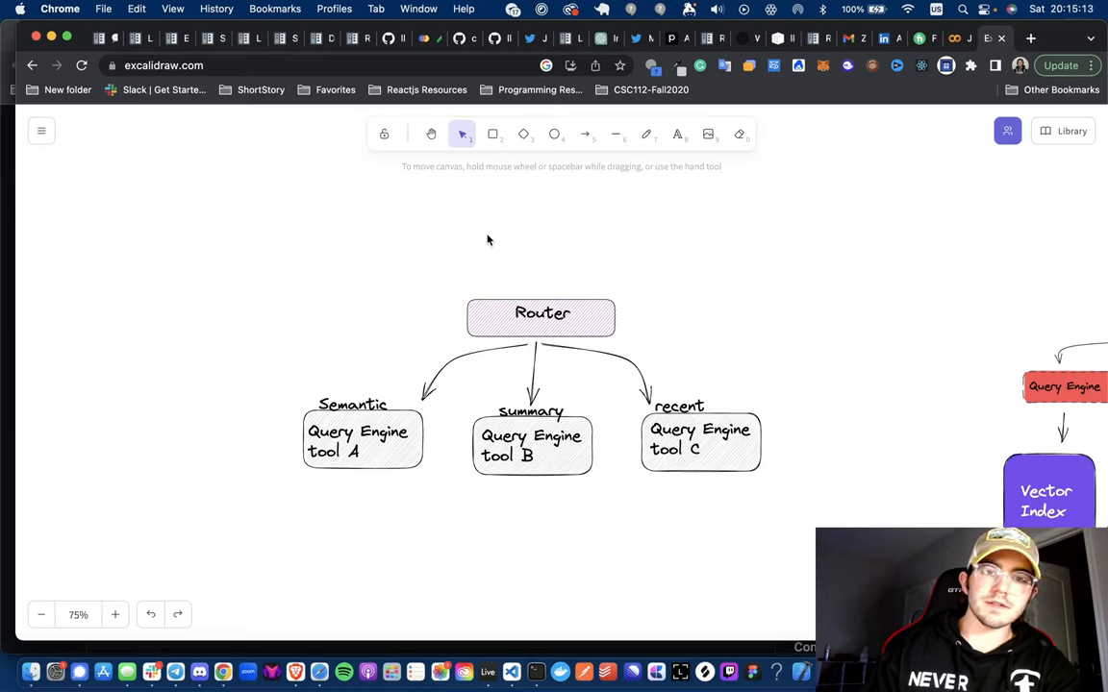
{"action": "mouse_move", "coordinate": [435, 370]}
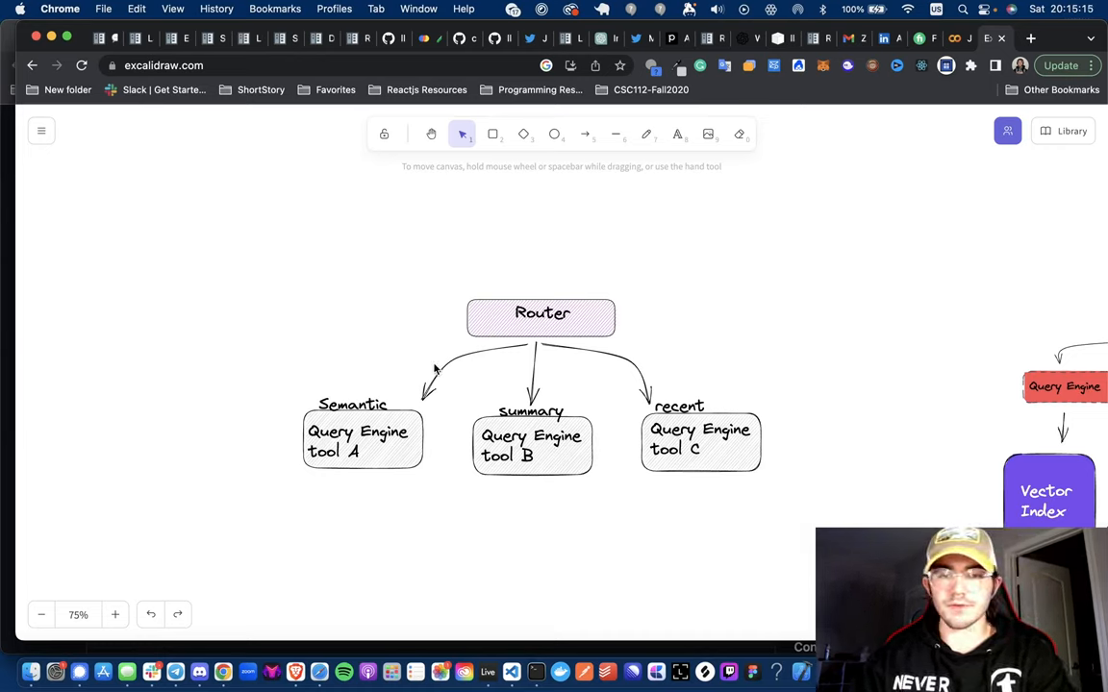
{"action": "mouse_move", "coordinate": [570, 412]}
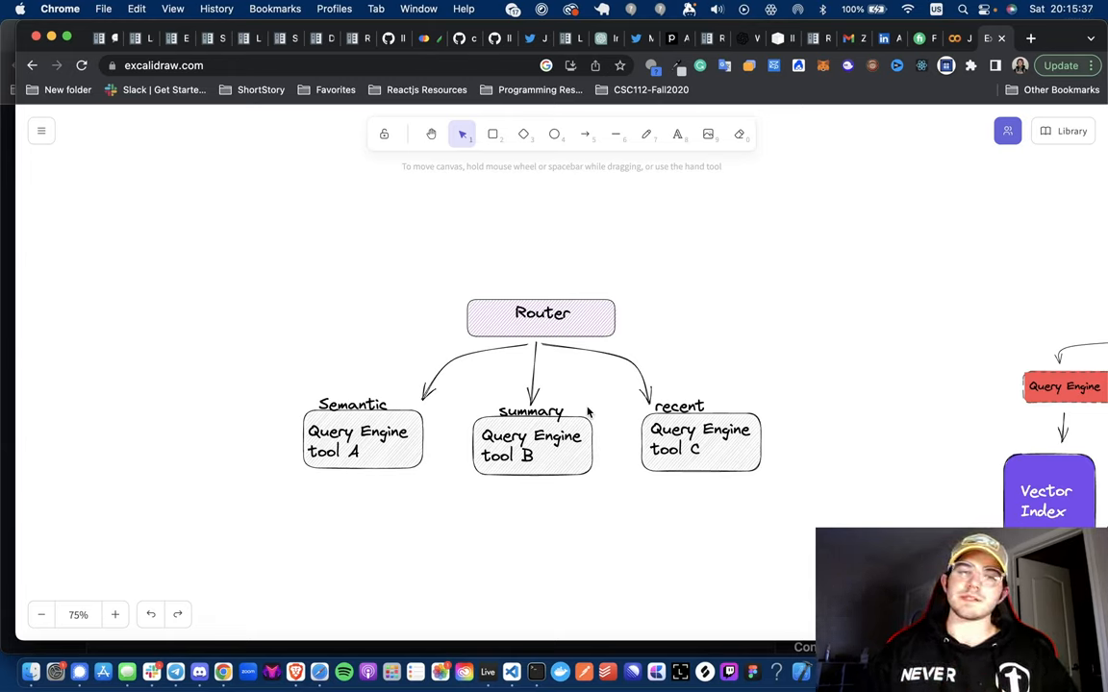
{"action": "mouse_move", "coordinate": [777, 413]}
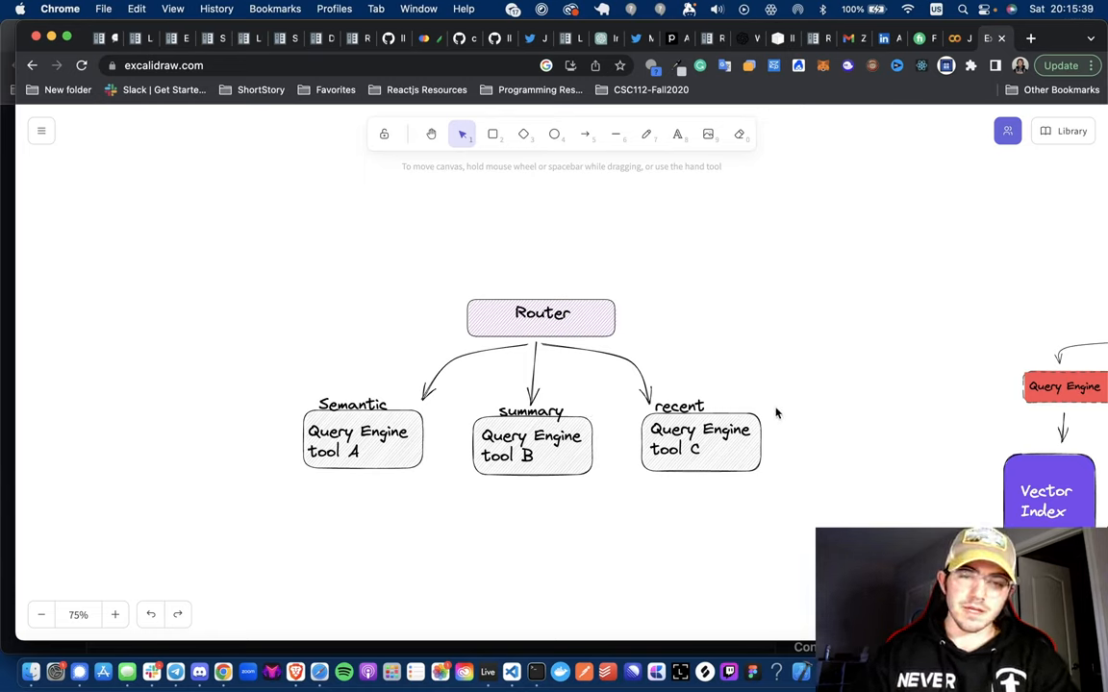
{"action": "mouse_move", "coordinate": [588, 346]}
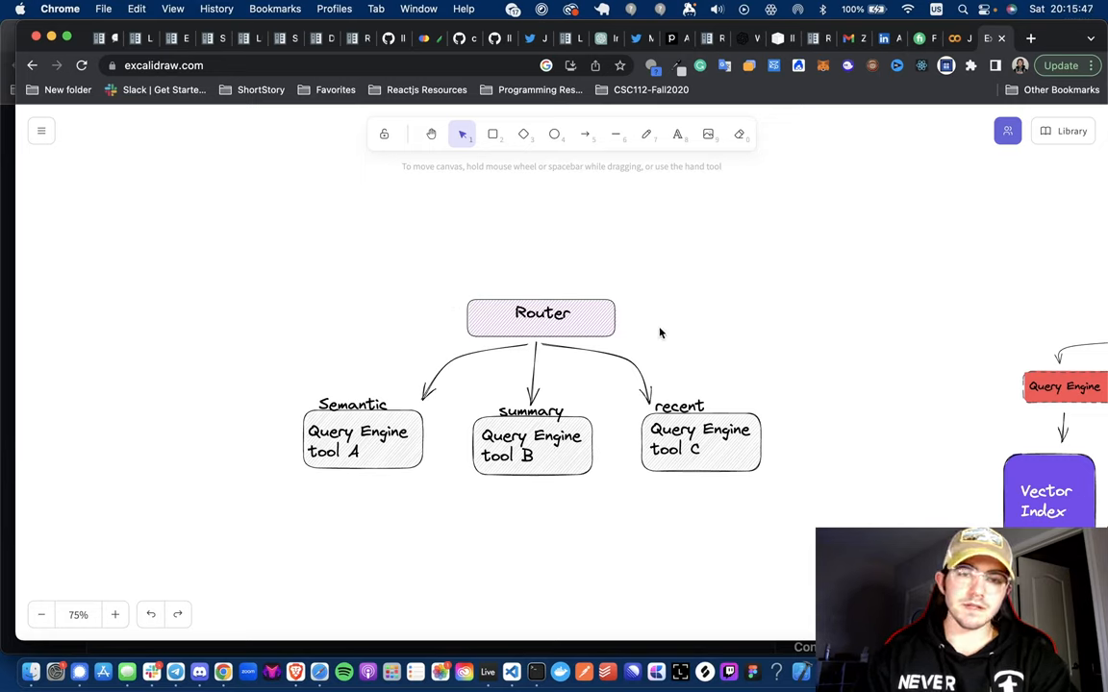
{"action": "mouse_move", "coordinate": [696, 201]}
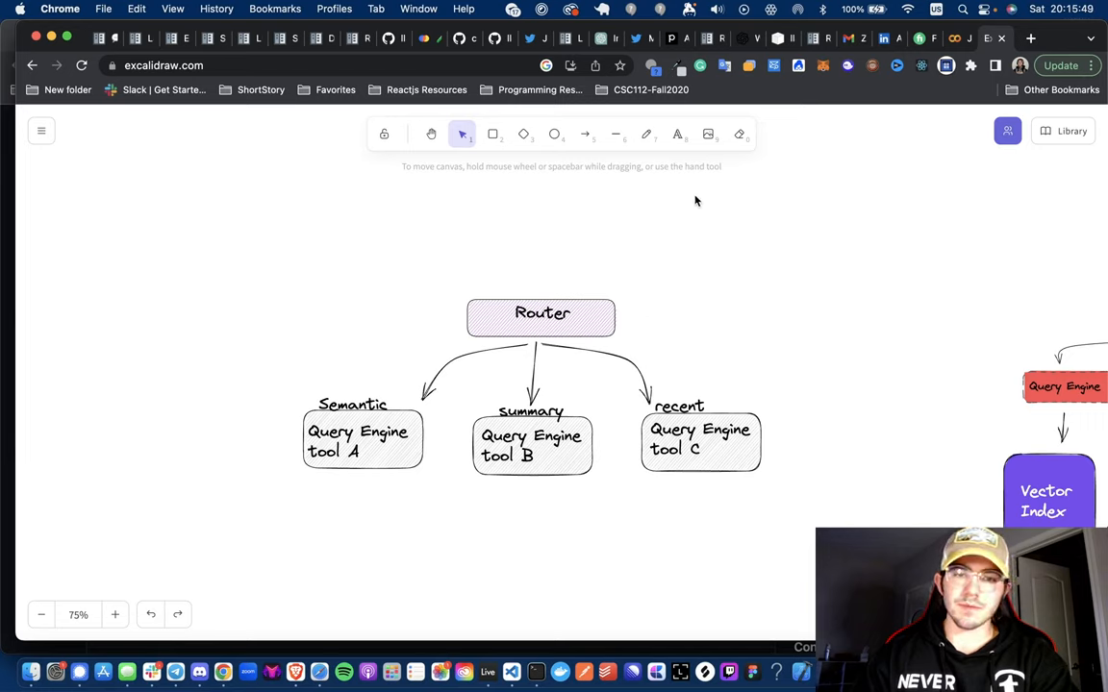
{"action": "mouse_move", "coordinate": [527, 330]}
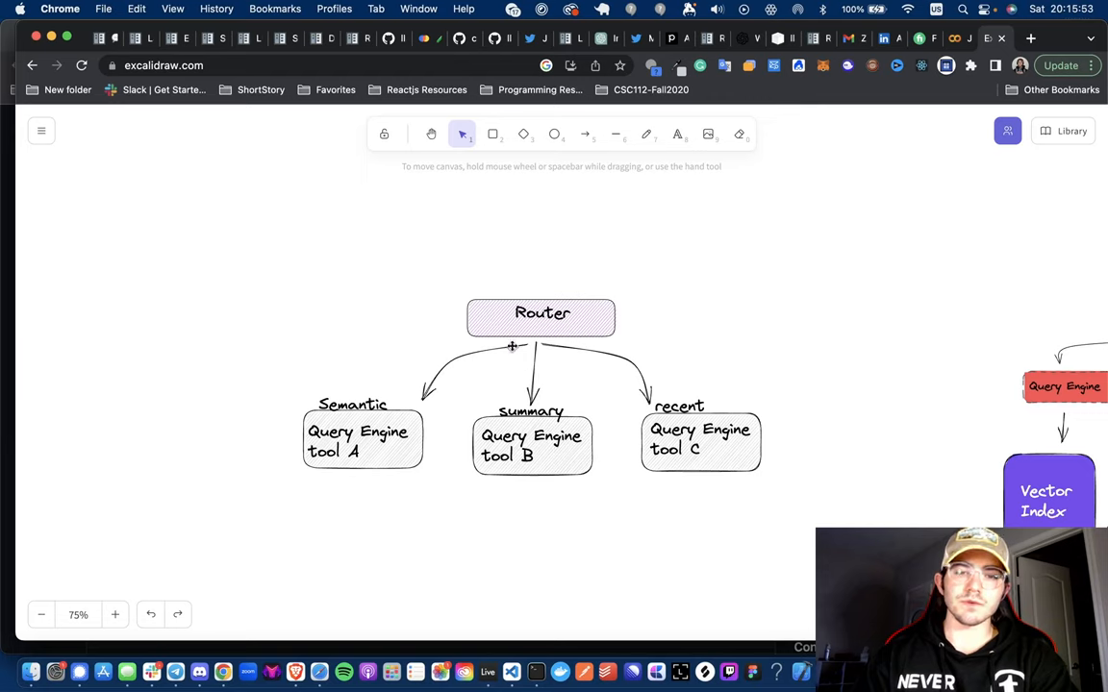
{"action": "mouse_move", "coordinate": [732, 314]}
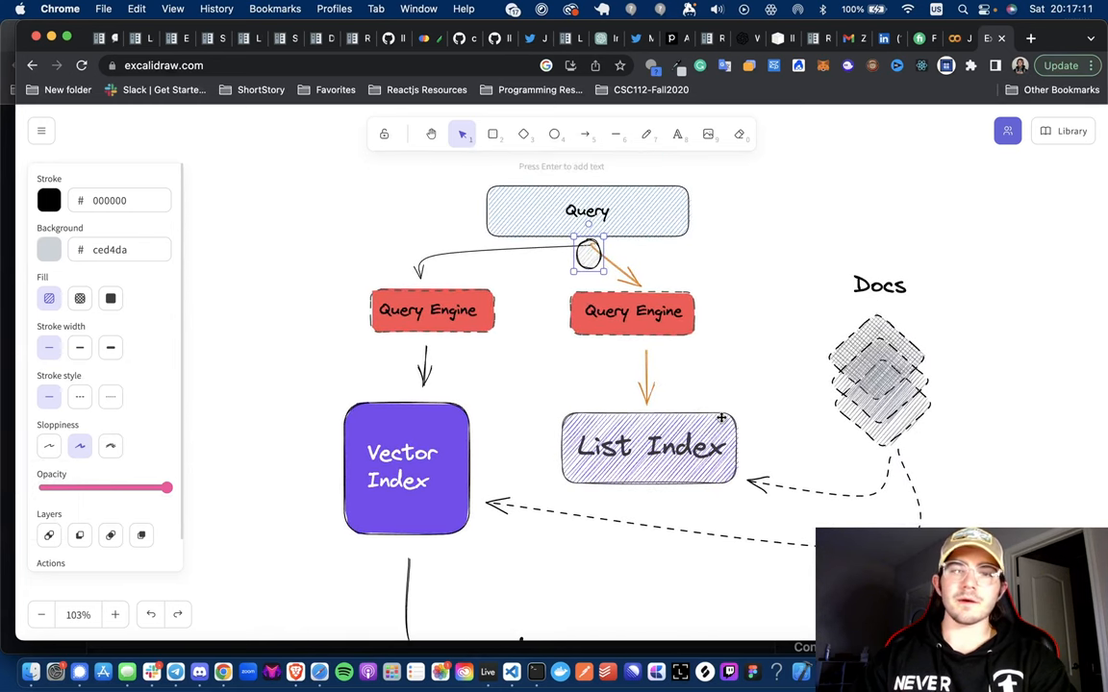
{"action": "mouse_move", "coordinate": [770, 262]}
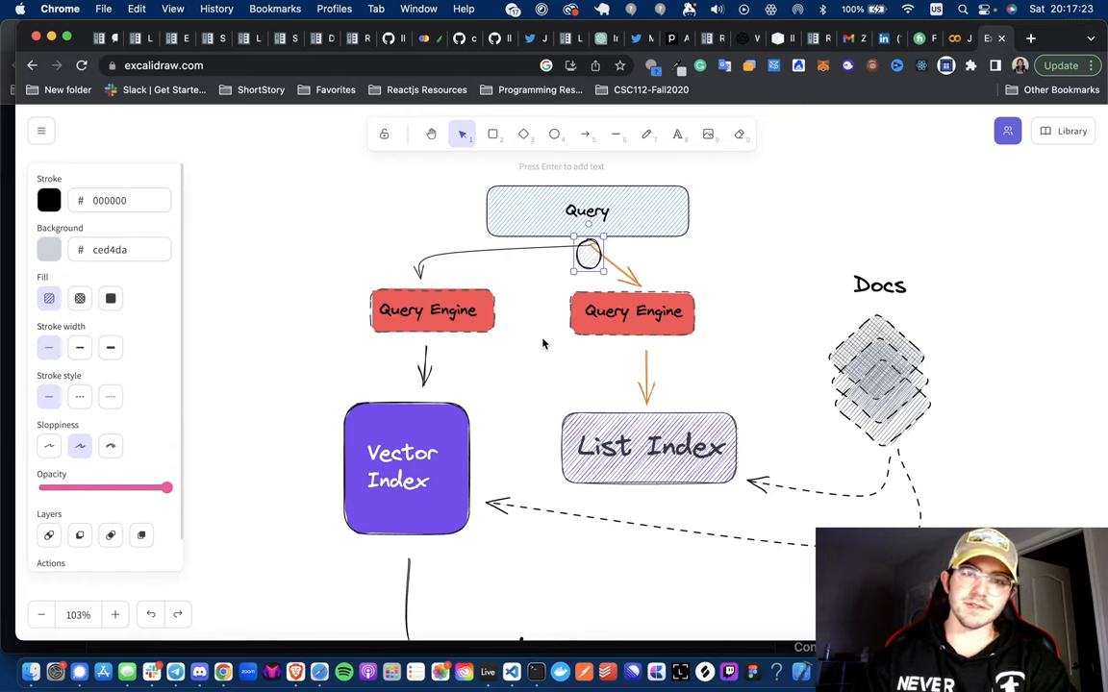
{"action": "mouse_move", "coordinate": [531, 364]}
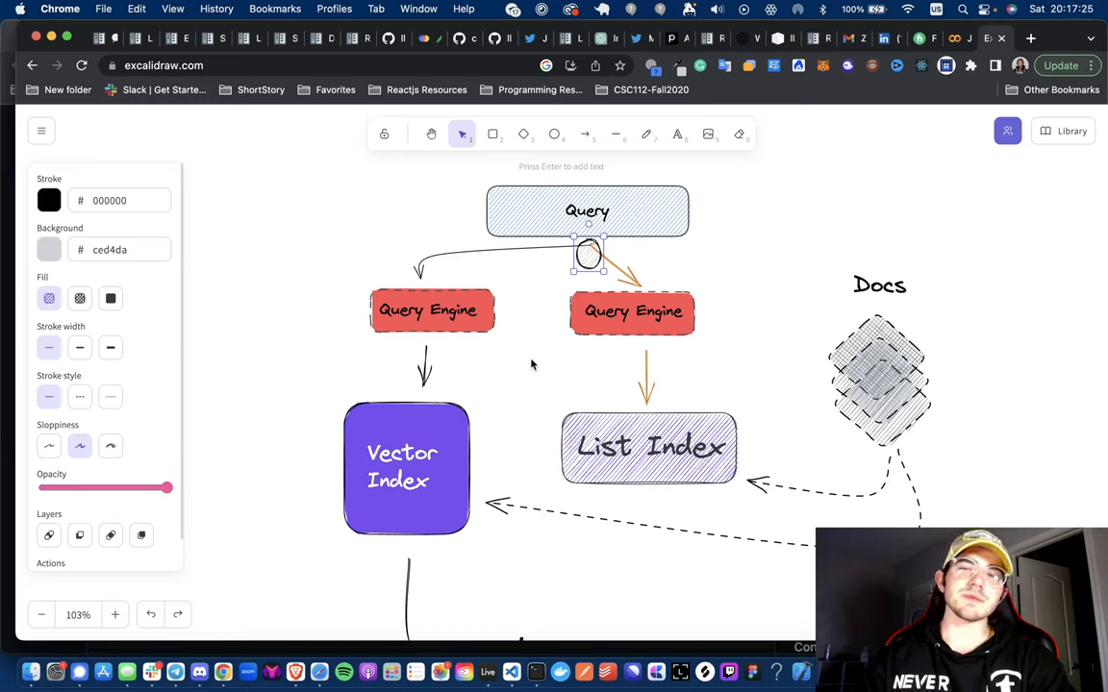
{"action": "mouse_move", "coordinate": [538, 351]}
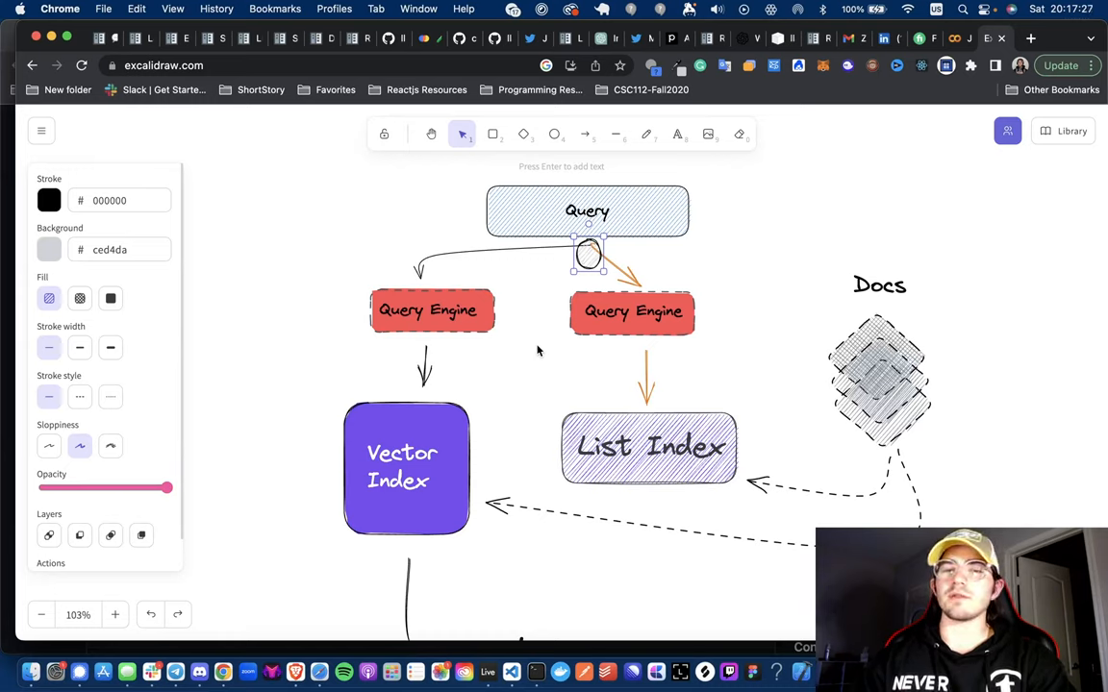
{"action": "mouse_move", "coordinate": [474, 378]}
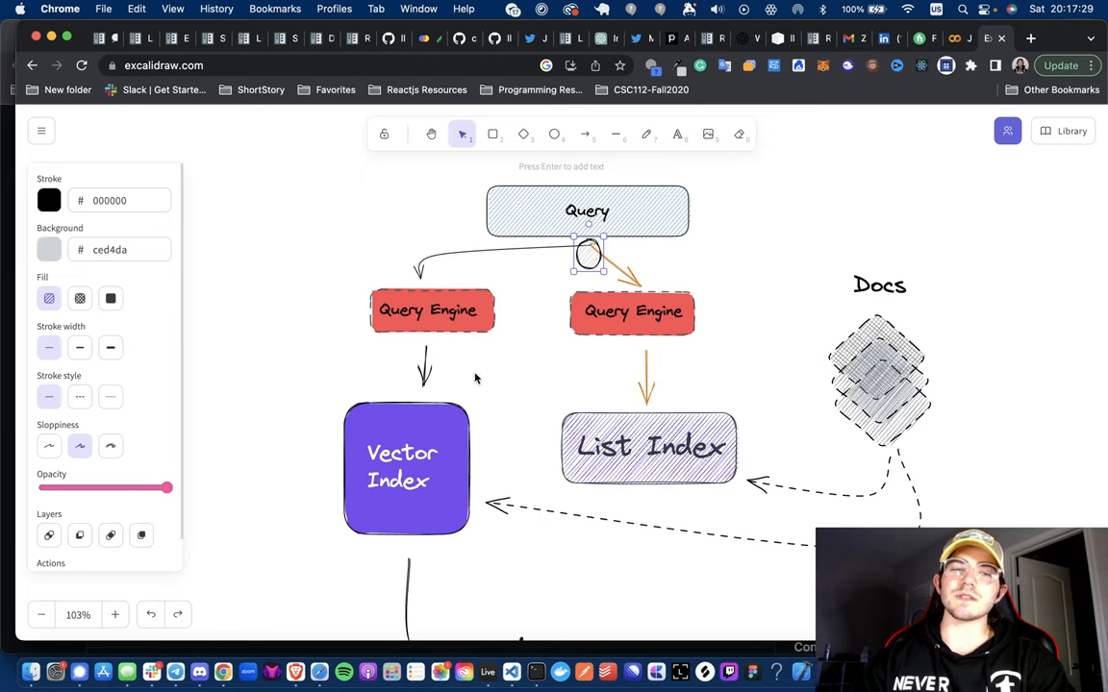
{"action": "mouse_move", "coordinate": [517, 312]}
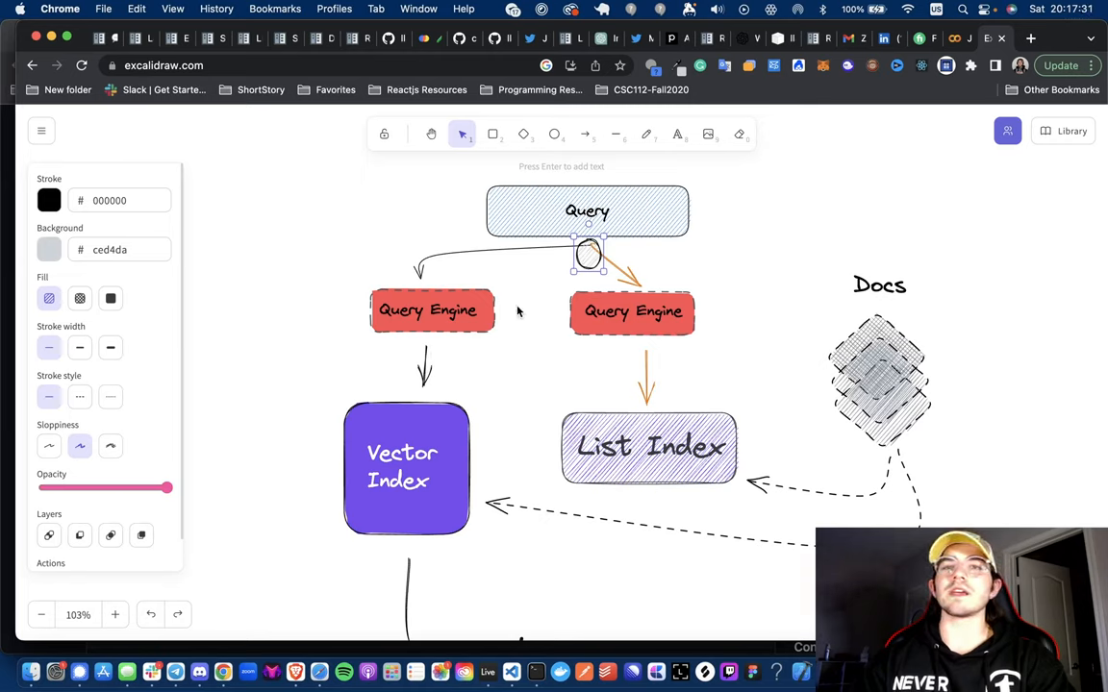
{"action": "mouse_move", "coordinate": [450, 340]}
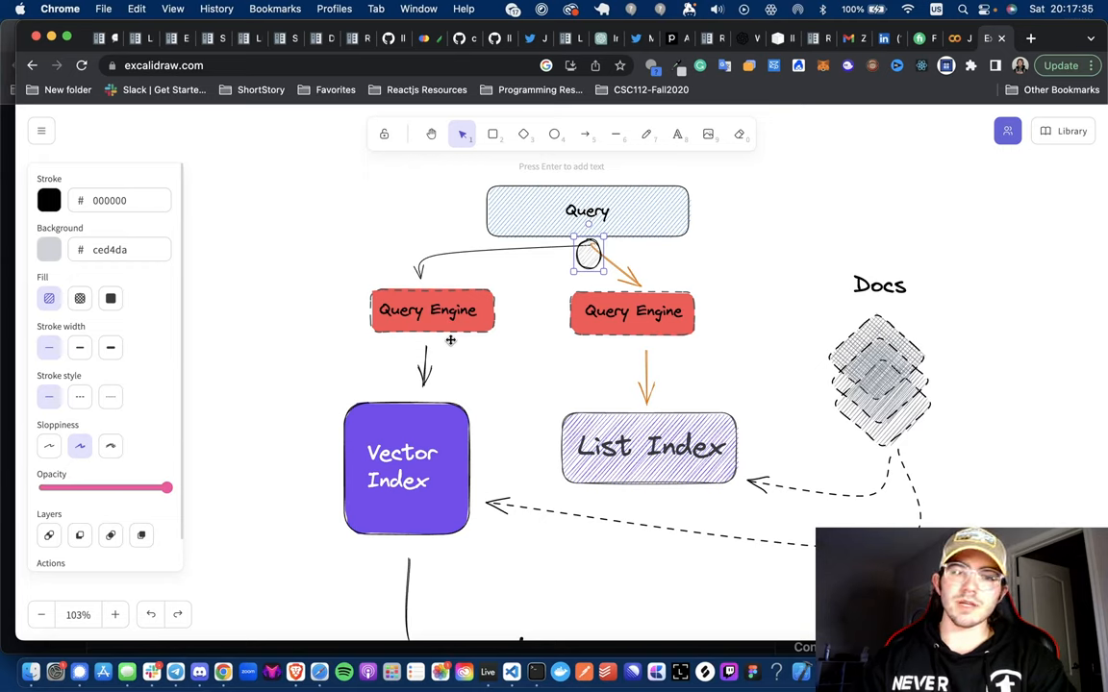
{"action": "mouse_move", "coordinate": [463, 380]}
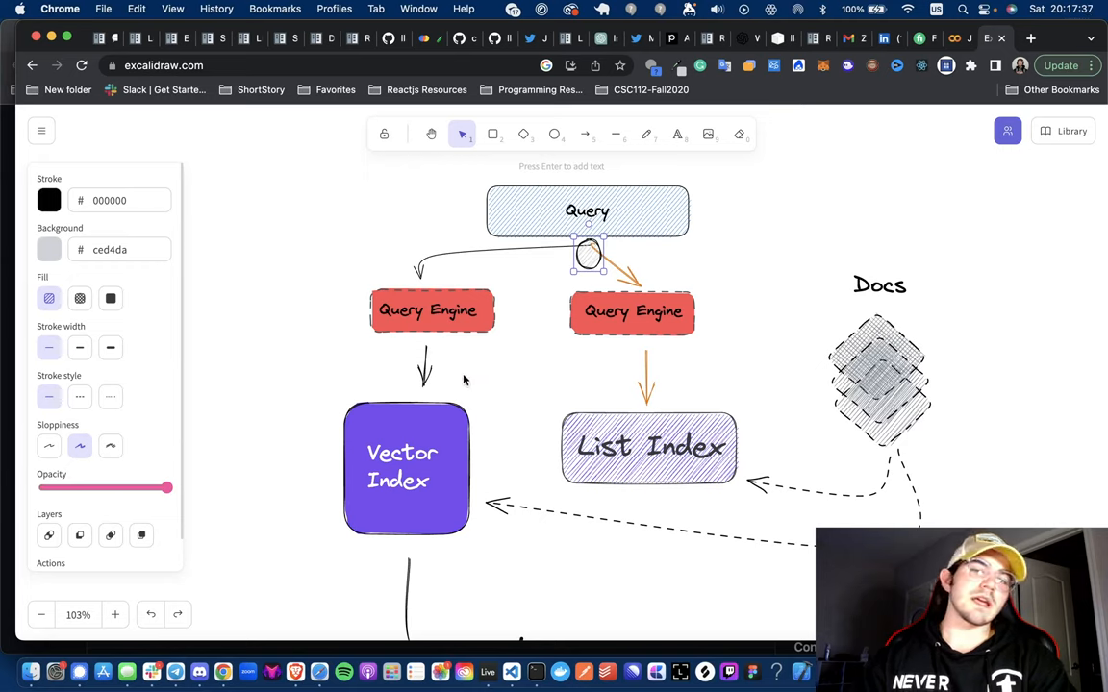
{"action": "mouse_move", "coordinate": [537, 288]}
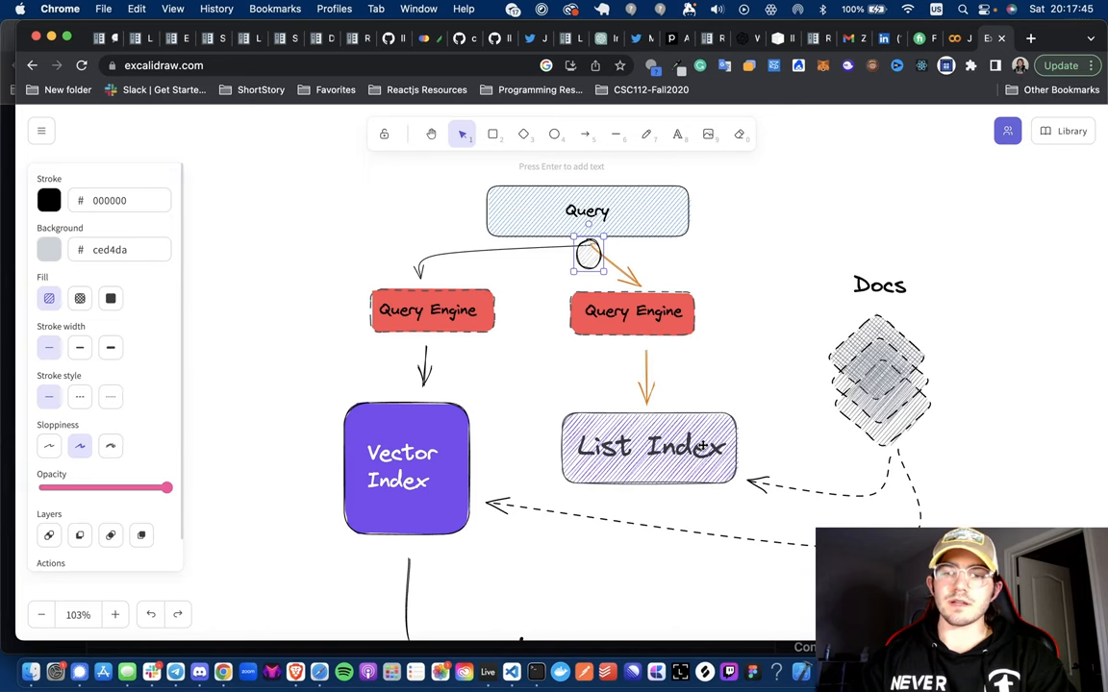
{"action": "mouse_move", "coordinate": [670, 452]}
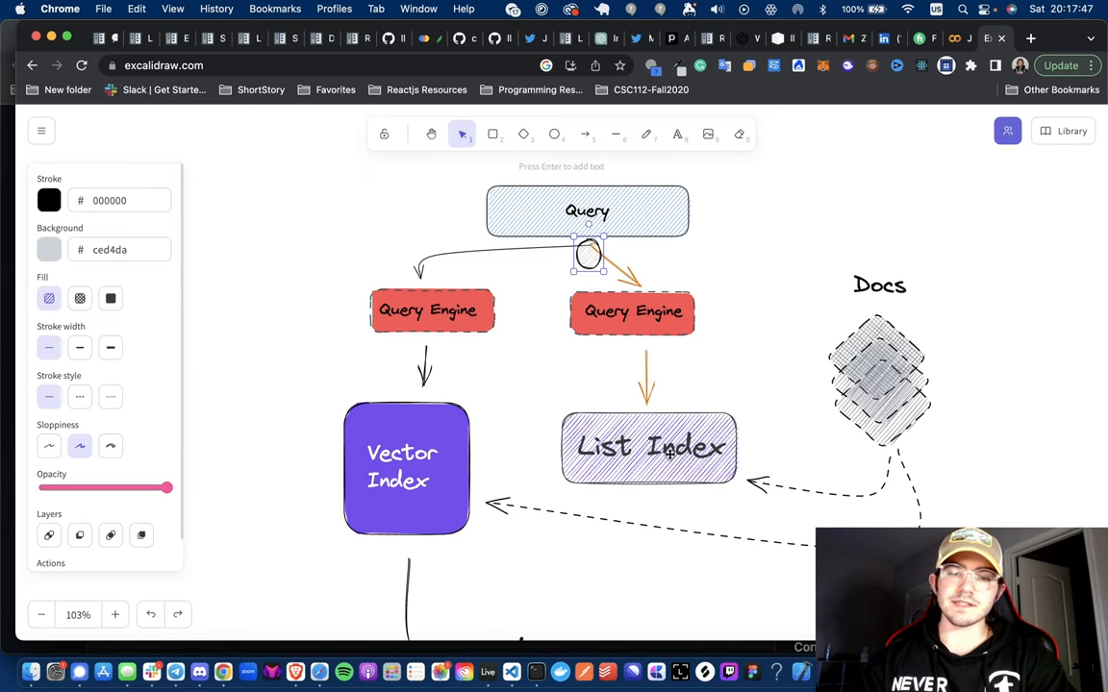
{"action": "scroll", "scroll_direction": "down", "scroll_amount": 3}
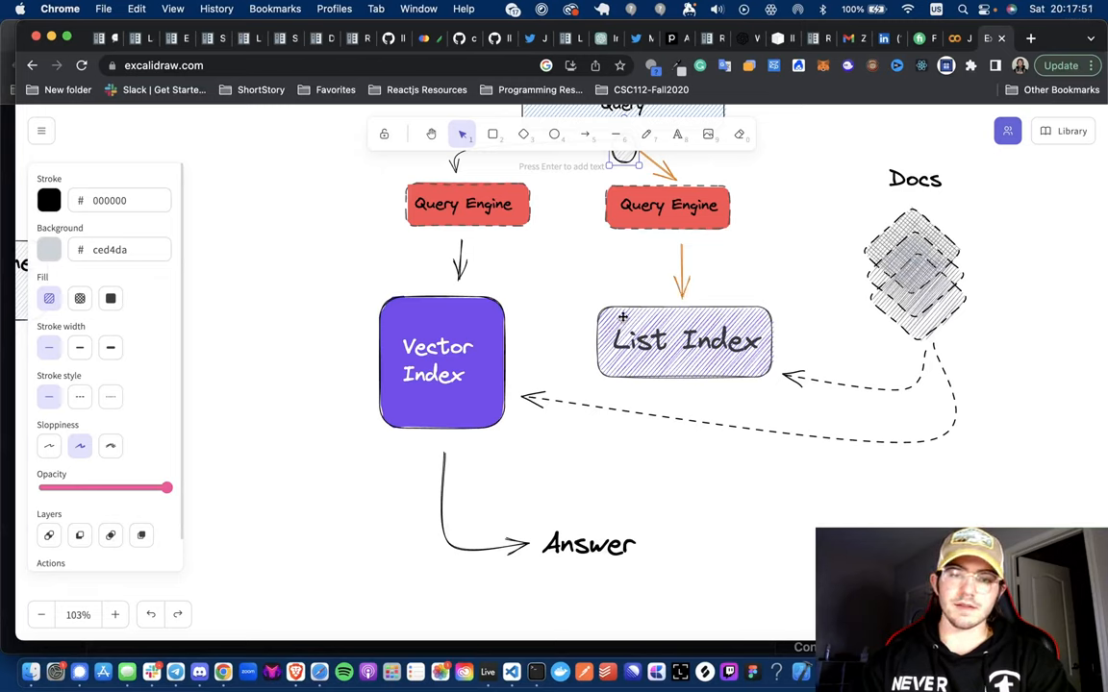
- Draw a curved arrow from List Index to Answer, then scroll the page down
{"action": "left_click", "coordinate": [584, 134]}
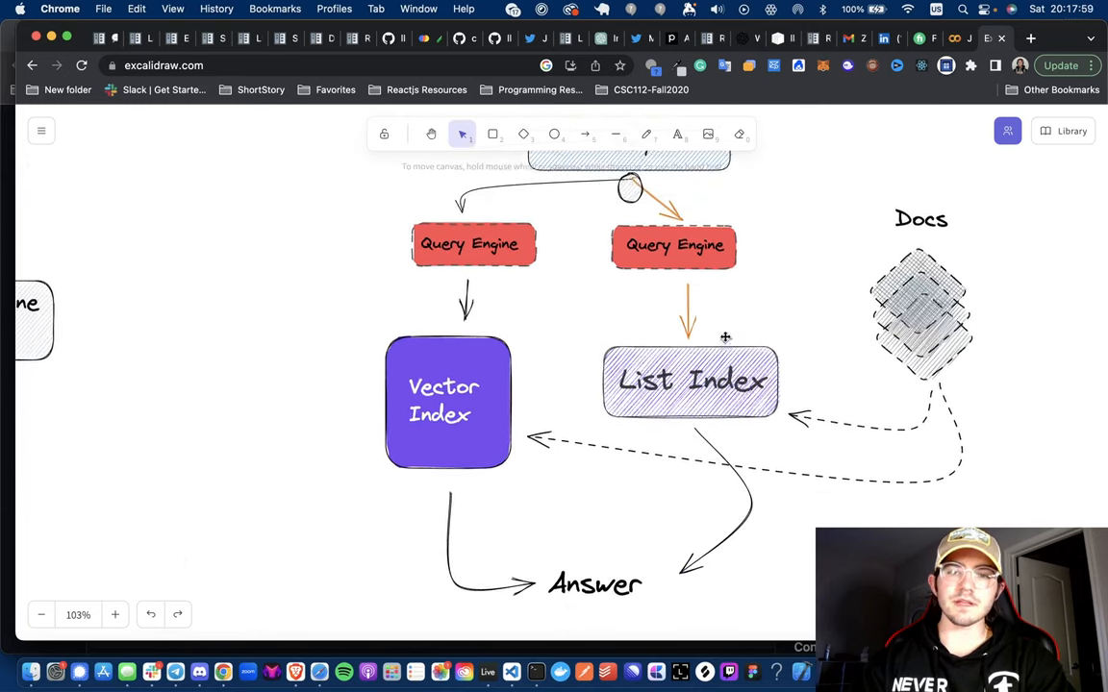
{"action": "scroll", "scroll_direction": "down", "scroll_amount": 3}
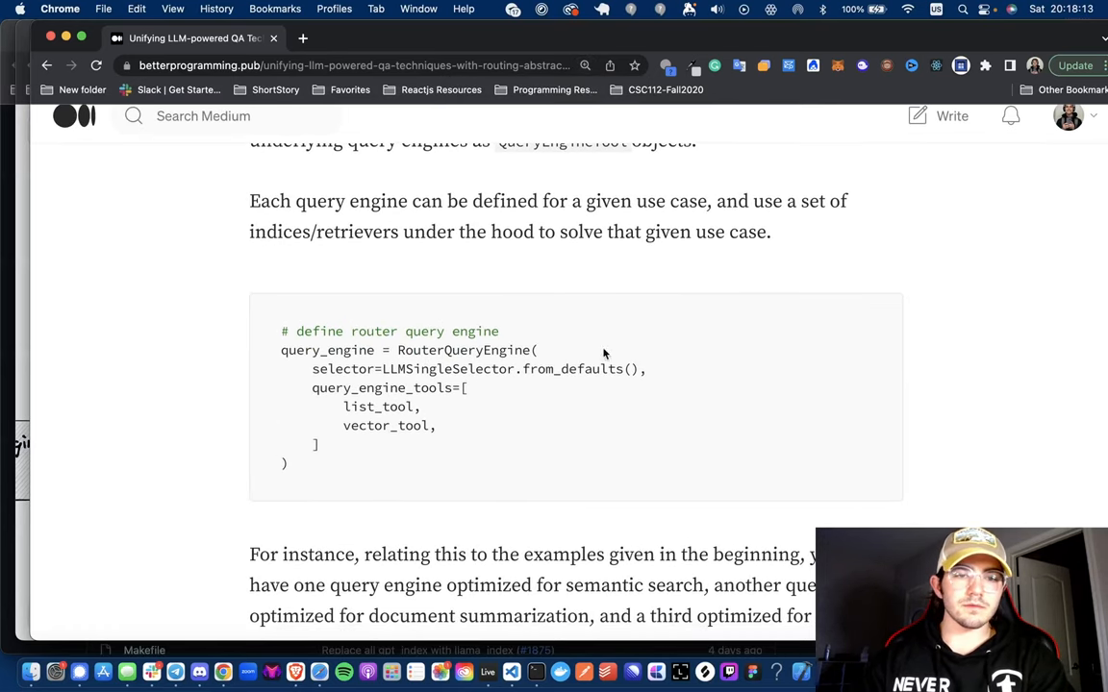
{"action": "mouse_move", "coordinate": [410, 383]}
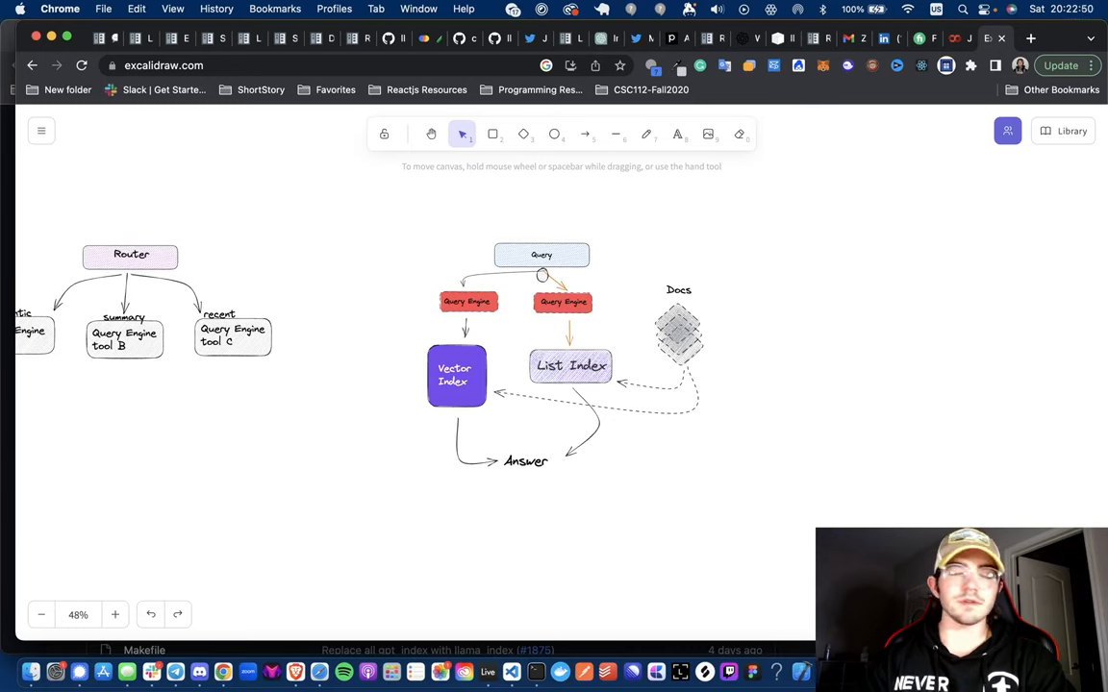
{"action": "mouse_move", "coordinate": [509, 325]}
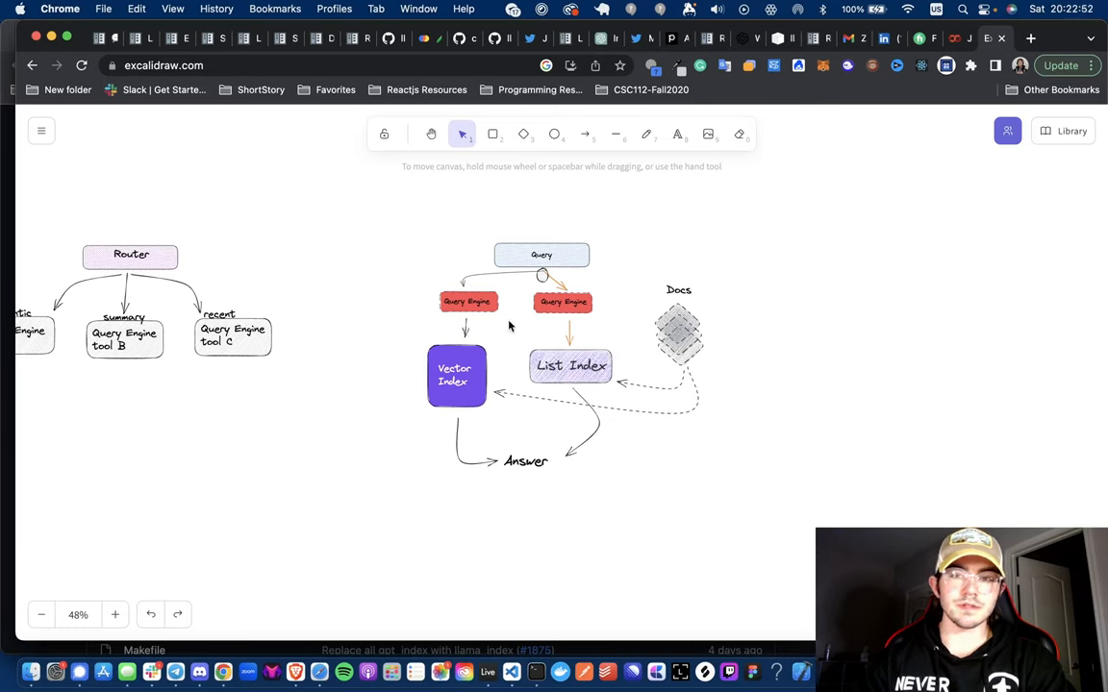
- Return to the Excalidraw drawing showing the Router and Query diagrams side by side
{"action": "left_click", "coordinate": [115, 615]}
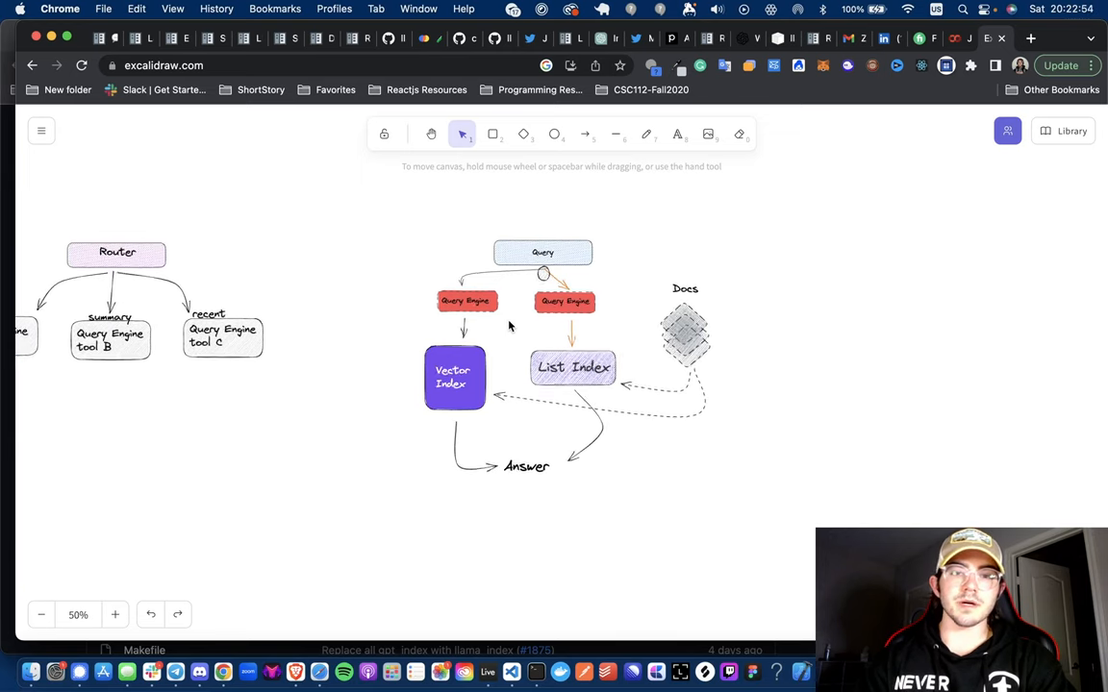